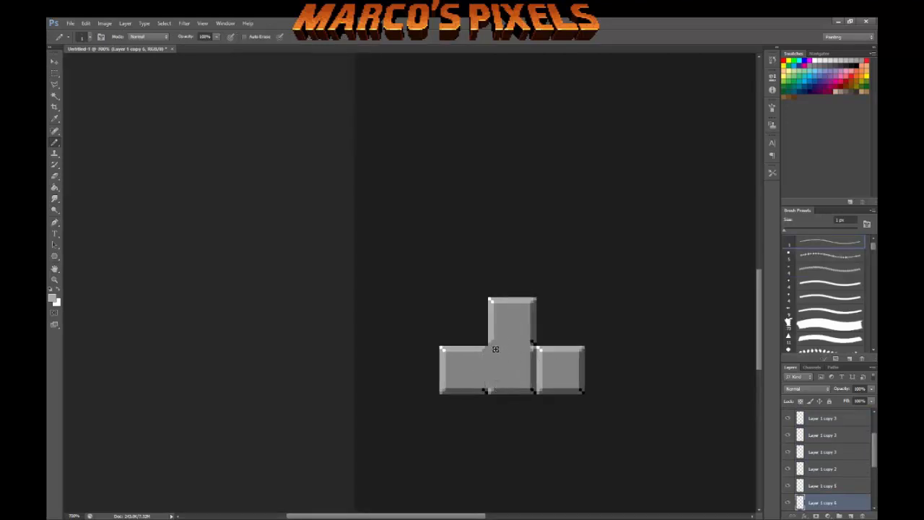
# Arrange four grey bevelled blocks into a T-shaped tetromino on the canvas
pyautogui.click(55, 61)
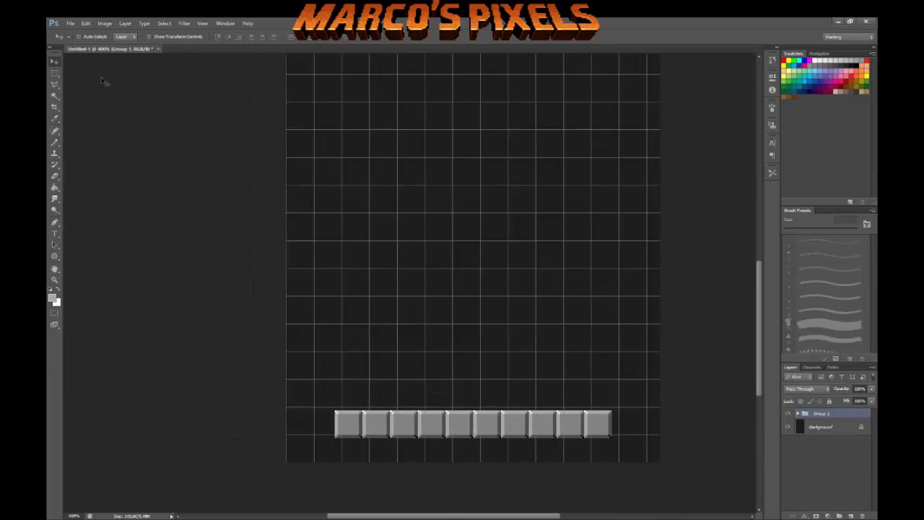
# Show rulers to align a row of grey blocks along the bottom grid row
pyautogui.press('ctrl+r')
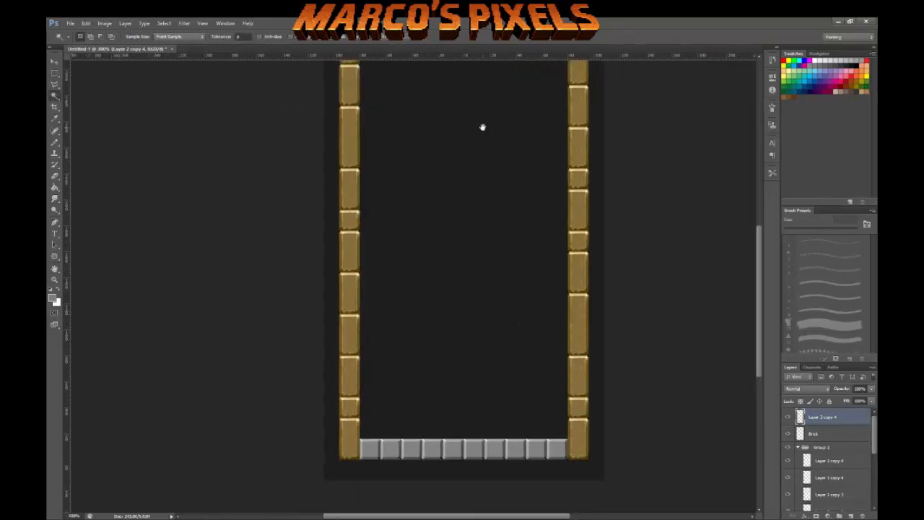
# Drag a sandstone brick copy into place to build the side columns of the frame
pyautogui.moveTo(407, 171); pyautogui.dragTo(488, 245)
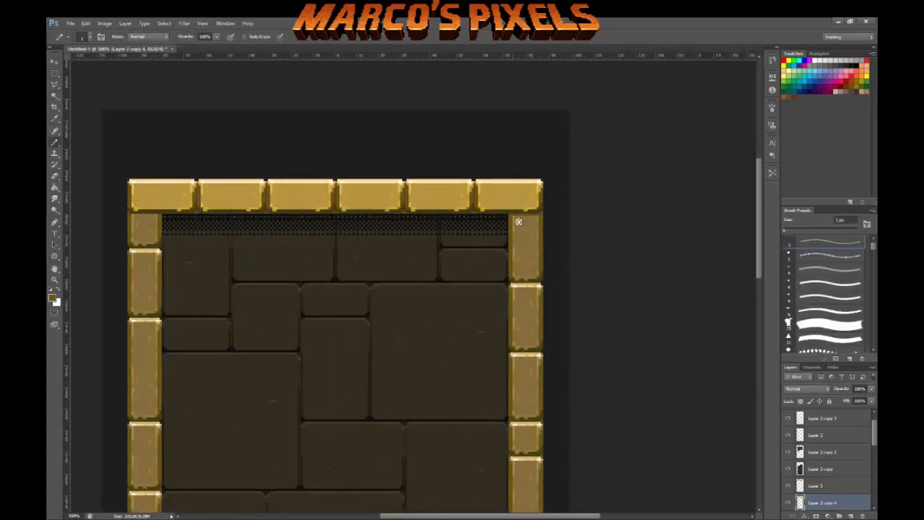
pyautogui.moveTo(142, 222)
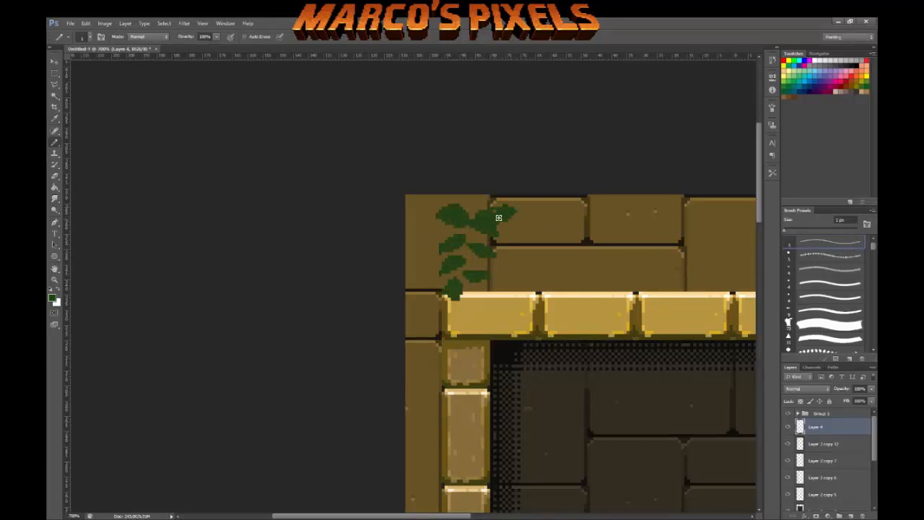
# Paint dark green pixel vine leaves over the top-left corner bricks
pyautogui.click(498, 228)
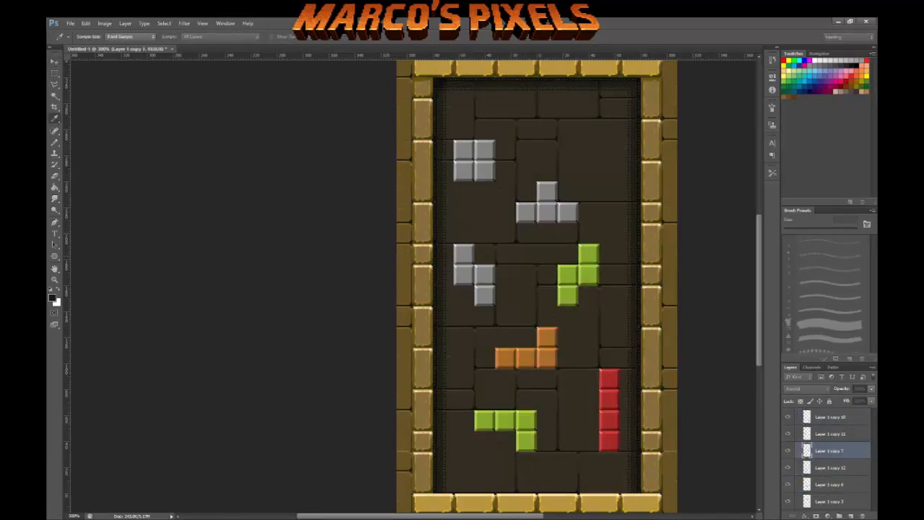
# Select a grey piece to recolour the tetrominoes purple, blue, yellow and cyan
pyautogui.click(830, 434)
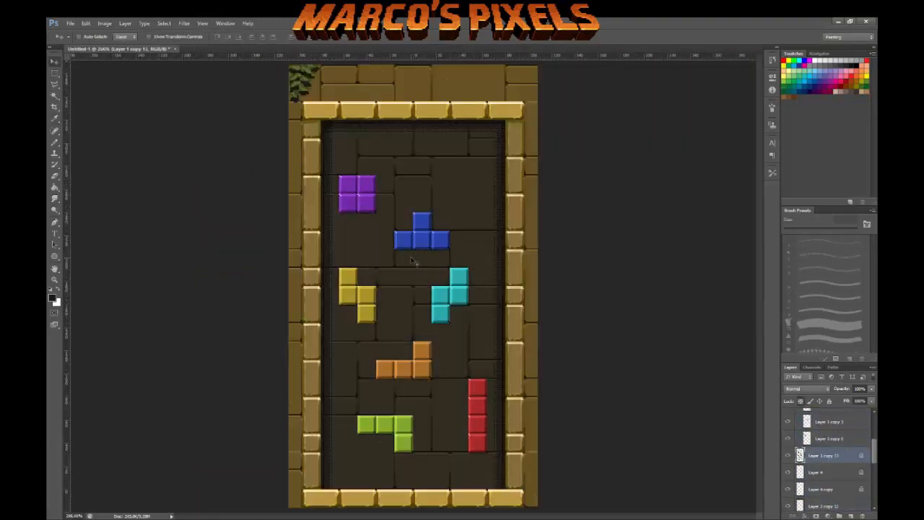
pyautogui.moveTo(429, 390)
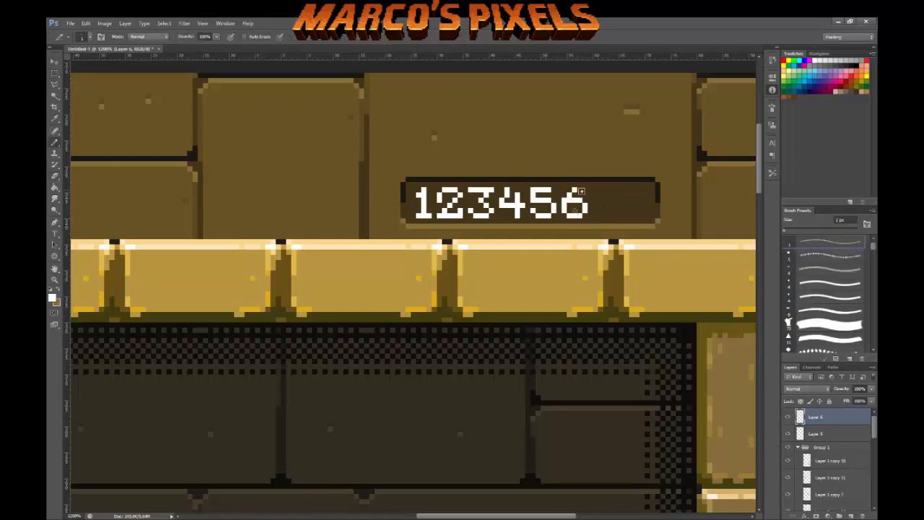
# Enter the pixel digits 1234567 on the dark carved score plate
pyautogui.write('7')
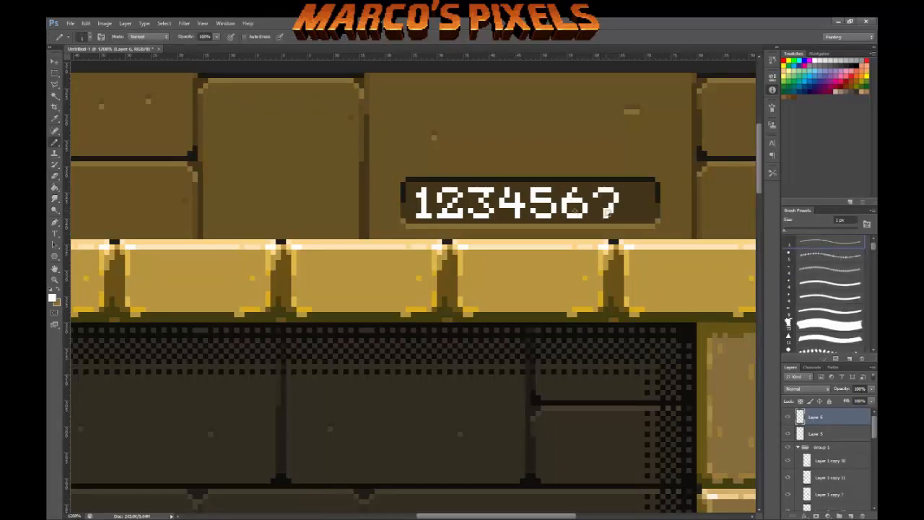